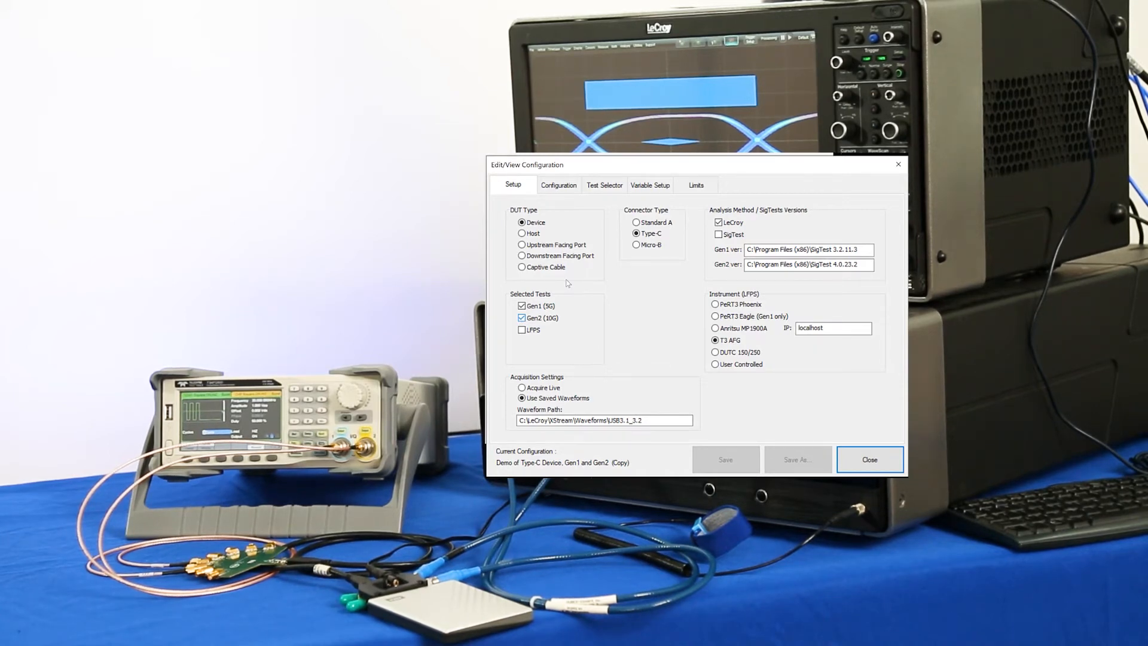
mouse_move(570, 284)
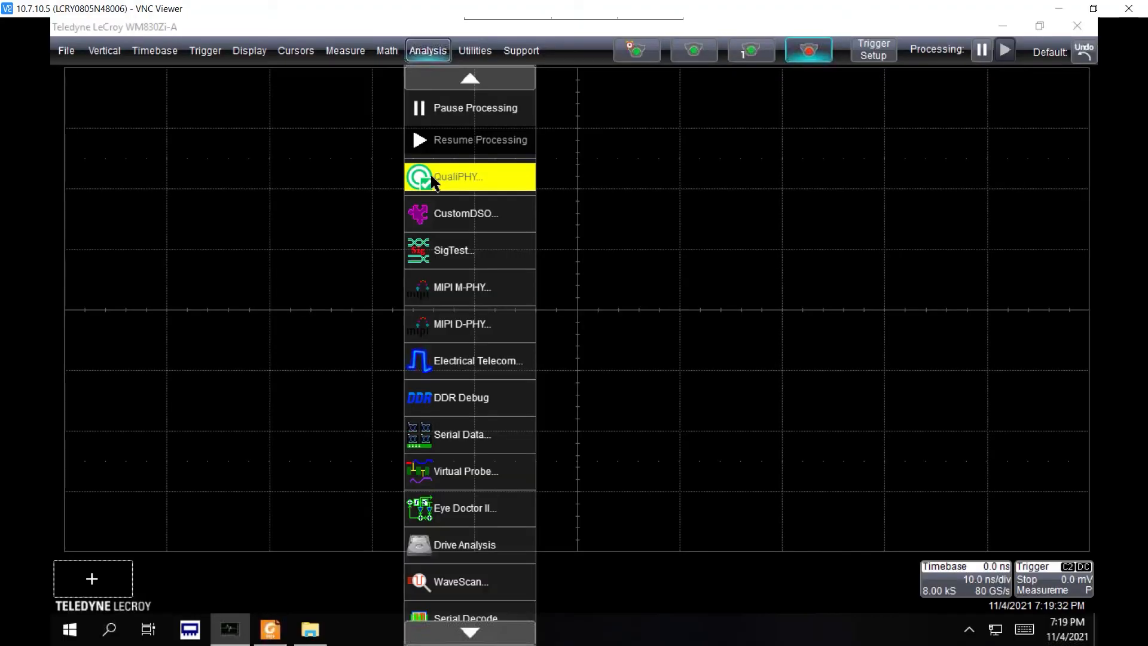
Launch QualiPHY from the oscilloscope and load the USB 3.1/3.2 TX standard.
click(456, 177)
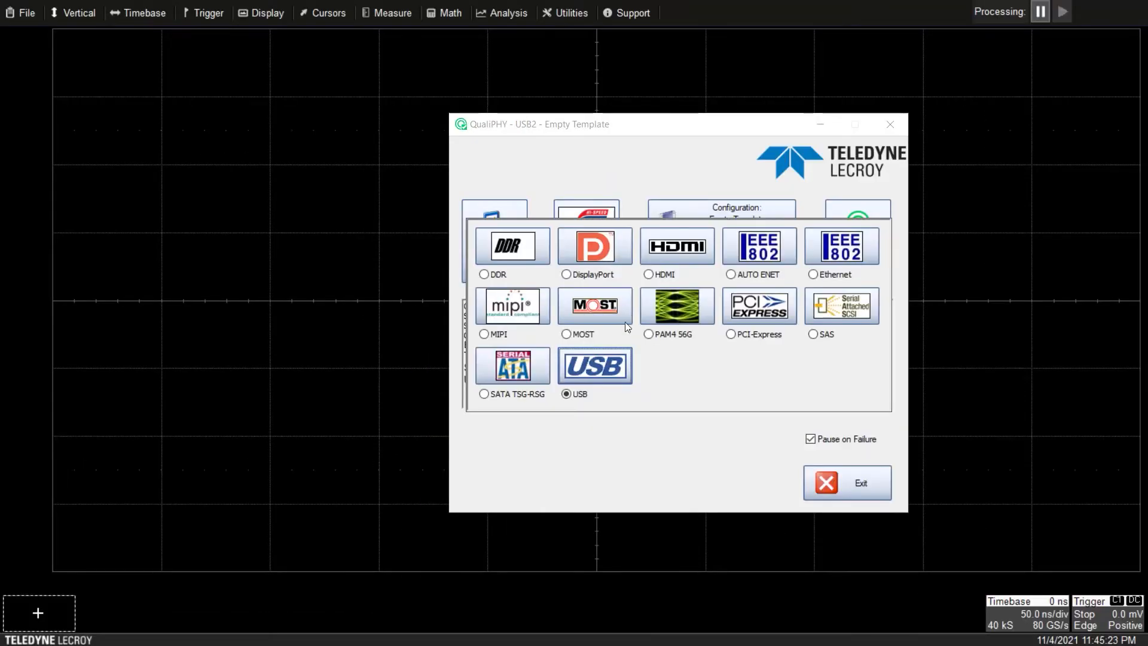
click(594, 365)
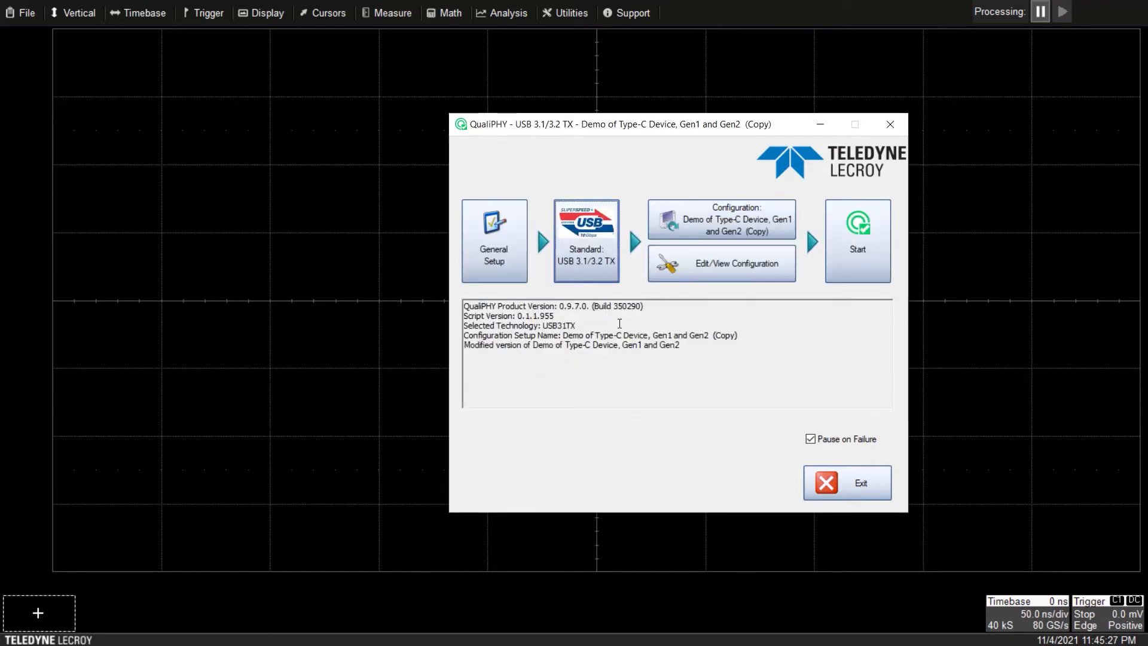
mouse_move(676, 386)
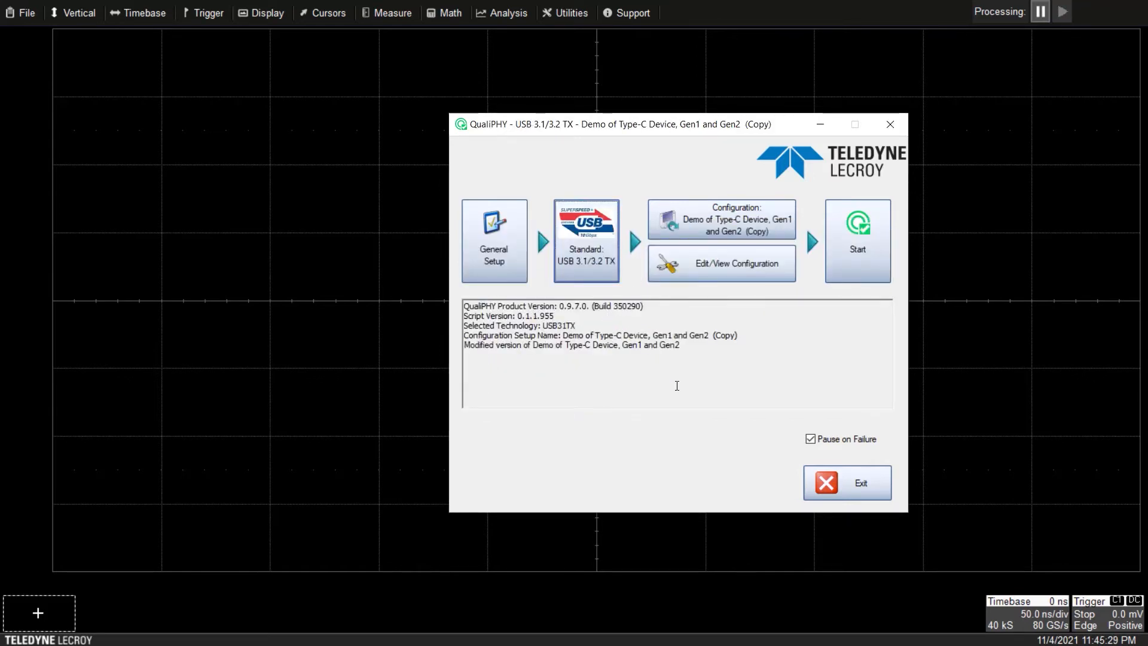
In the configuration Setup, leave only Gen2 (10G) tests selected with LeCroy analysis and T3 AFG.
click(721, 264)
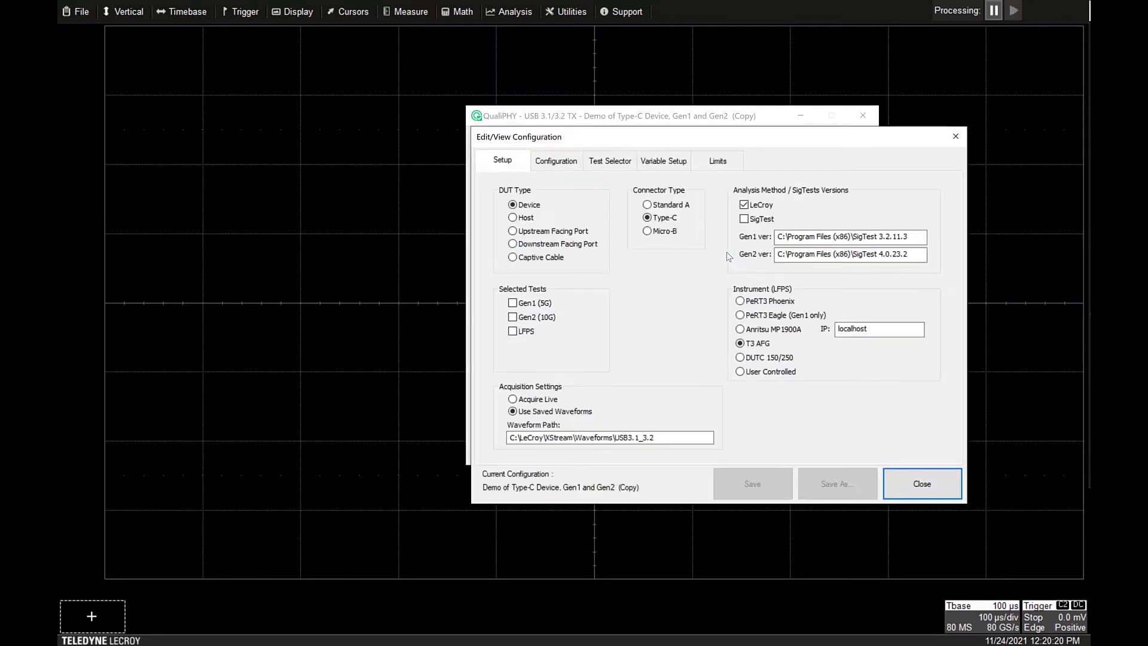
click(512, 316)
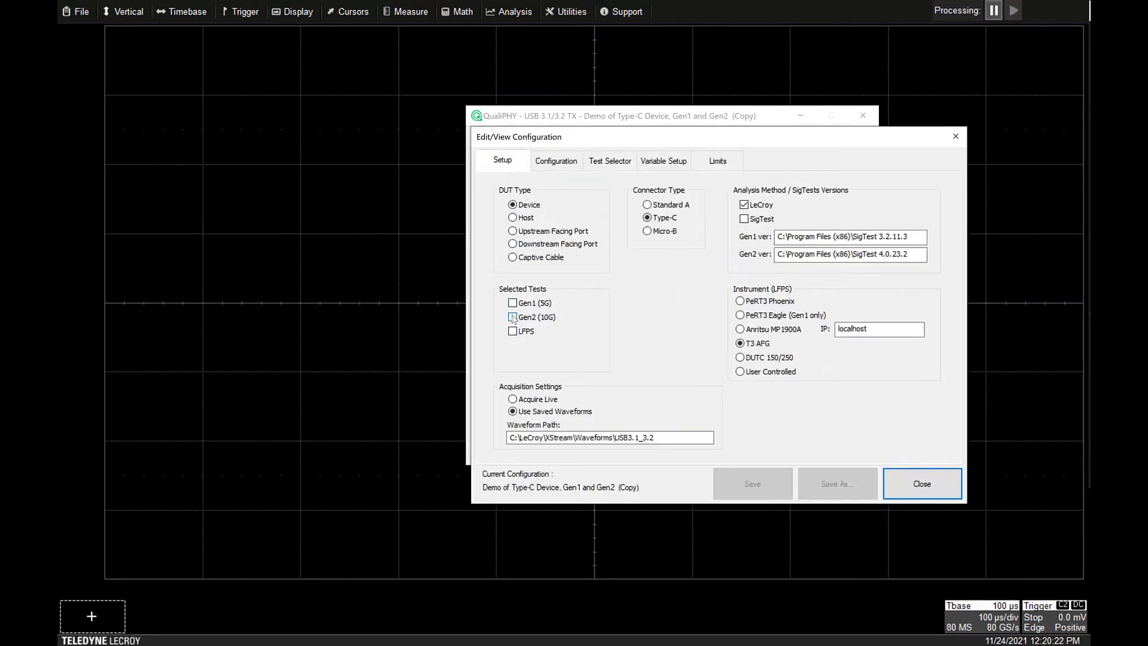
click(512, 303)
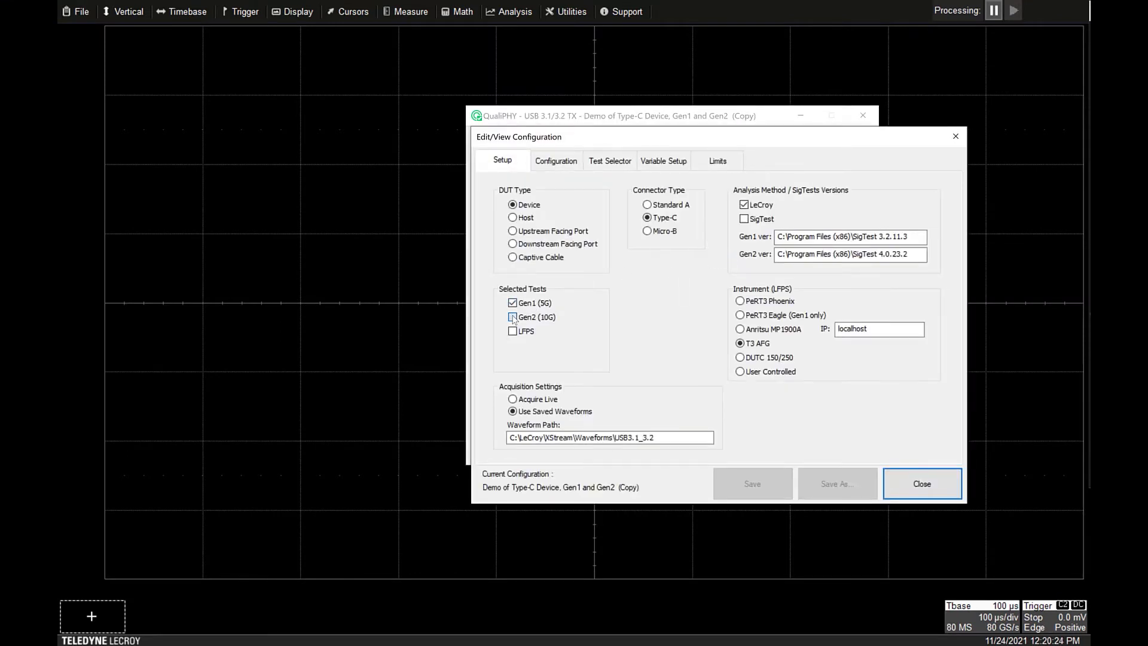
click(512, 317)
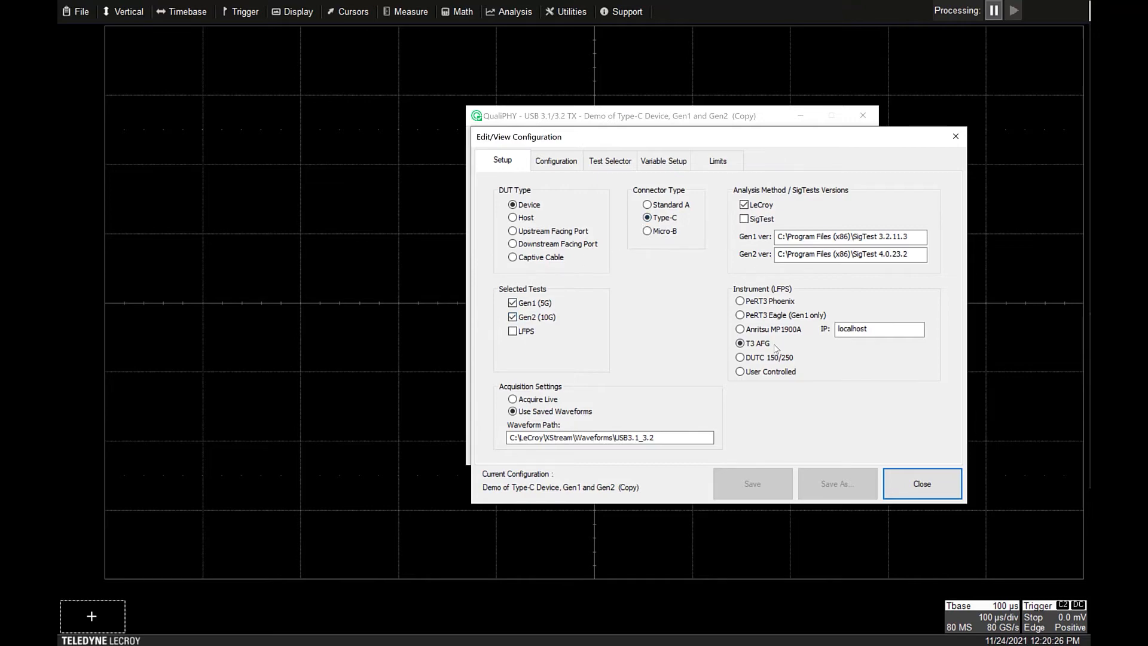
click(513, 303)
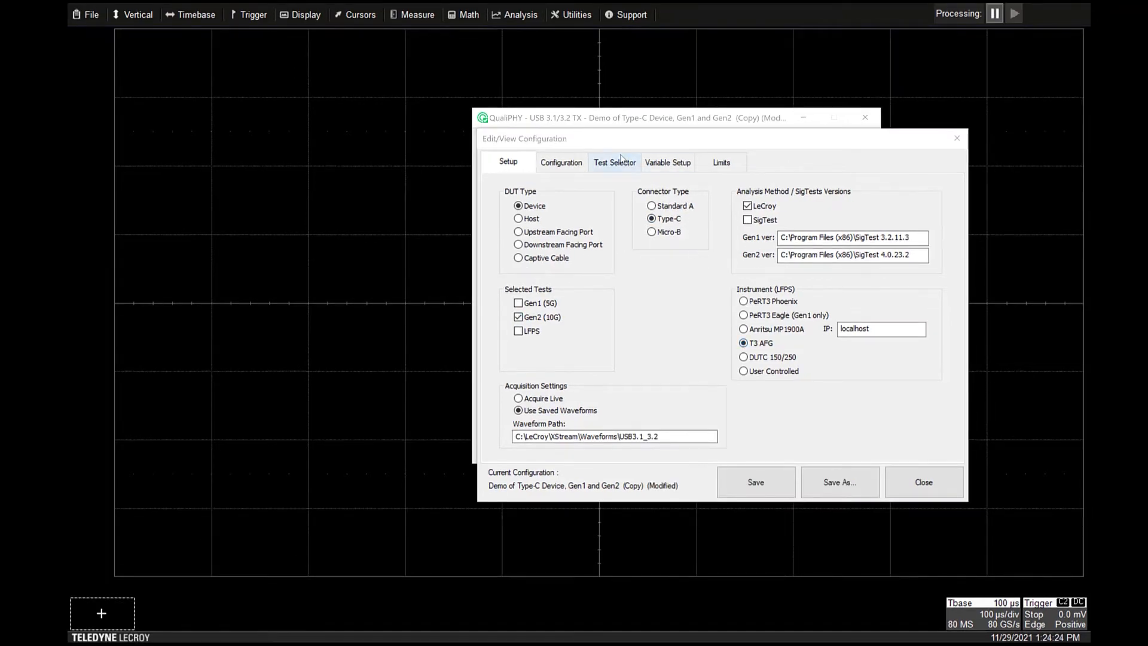
Include all LFPS and Gen1 tests in the Test Selector, review Variable Setup, and close the editor.
click(613, 162)
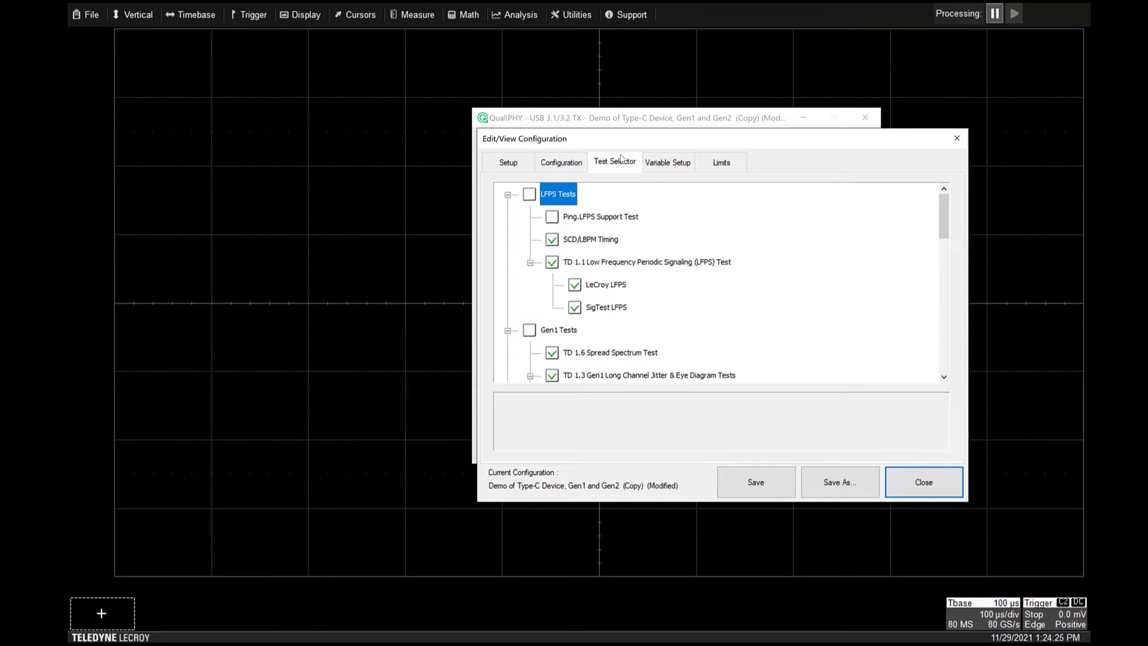
click(529, 194)
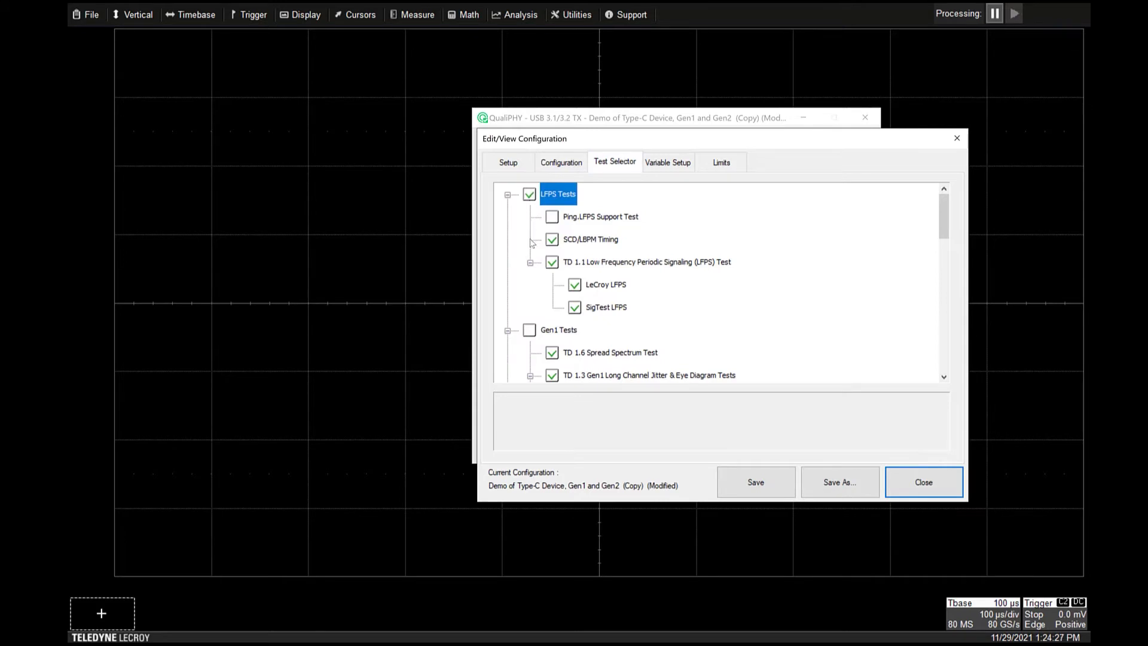
click(528, 330)
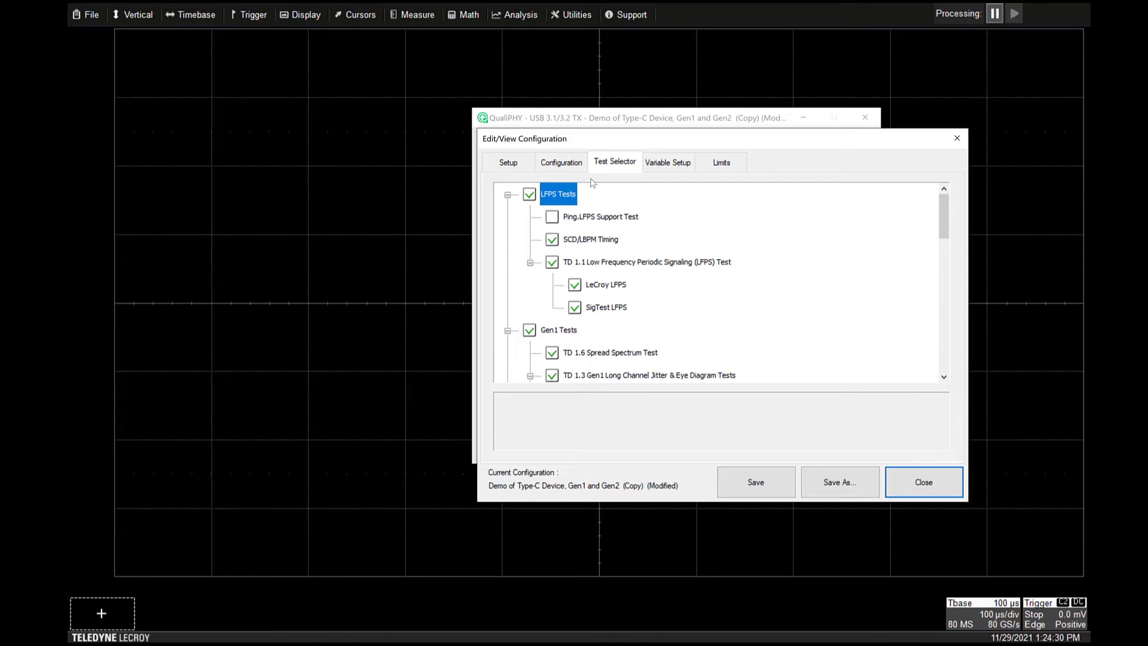
click(667, 162)
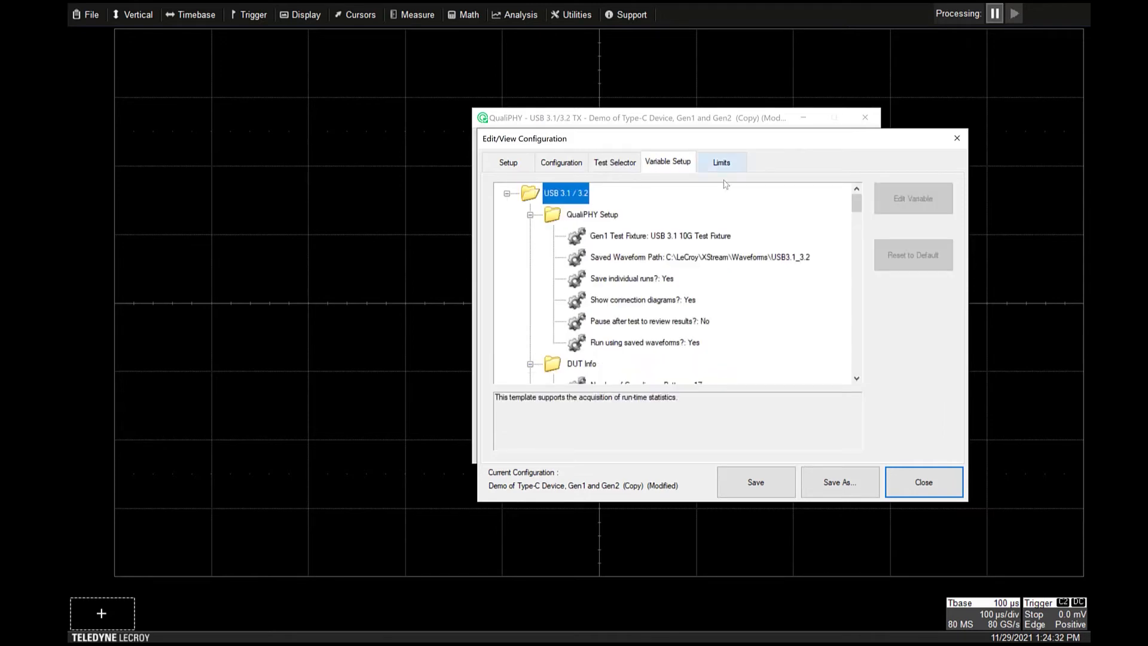
click(923, 482)
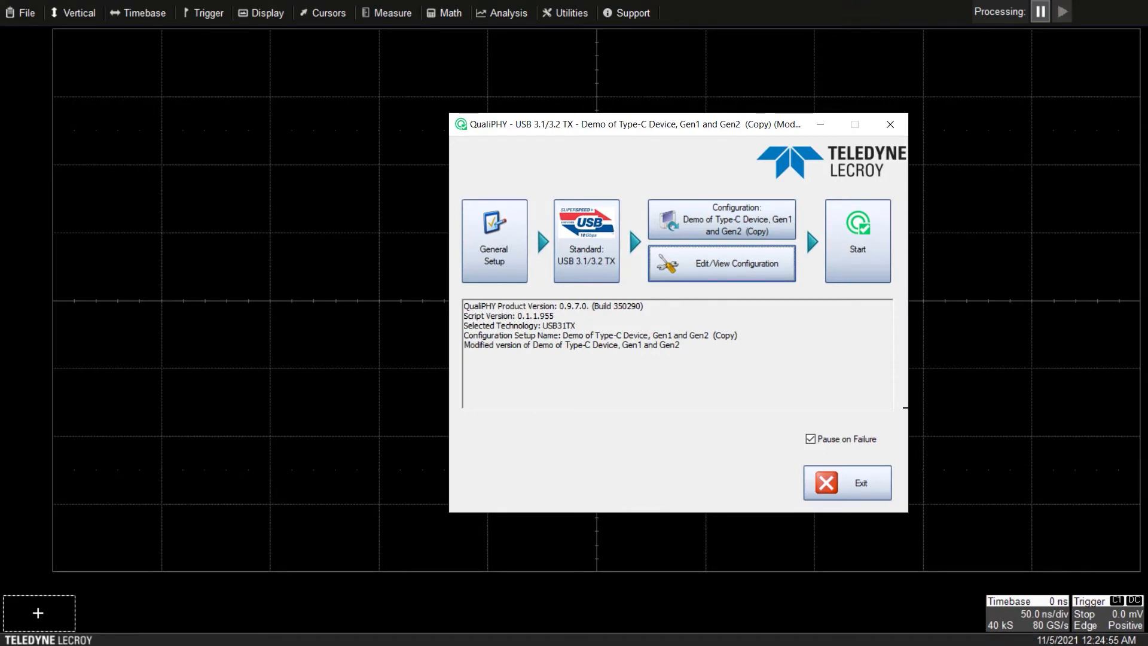
Start the test run and confirm the Session Info details with OK.
click(857, 241)
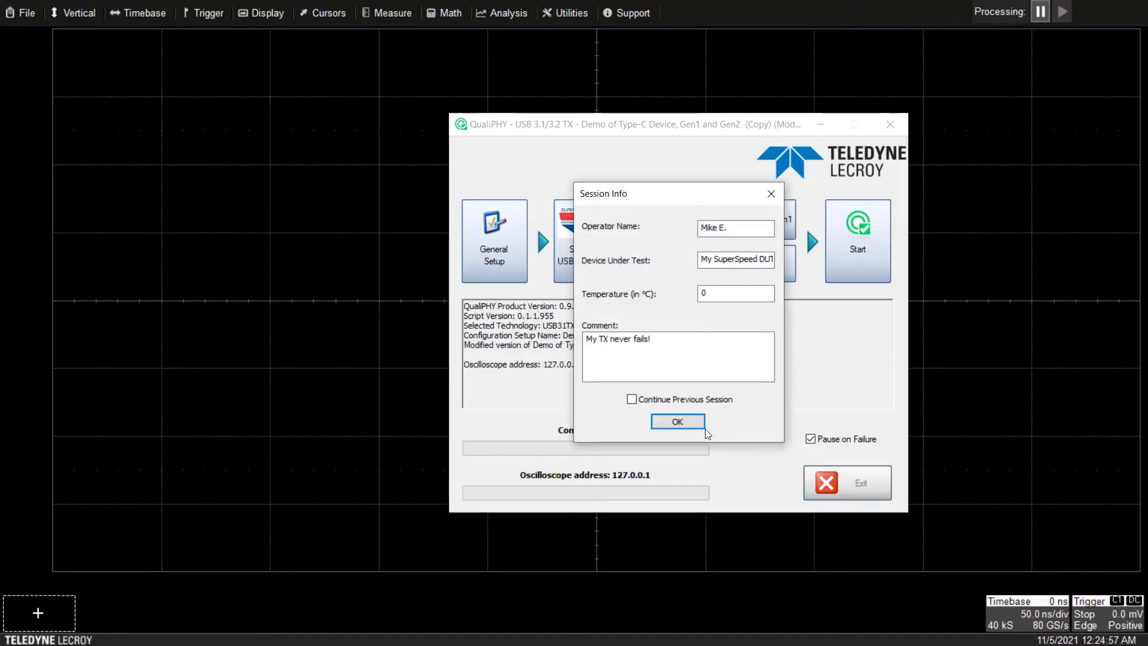
click(675, 421)
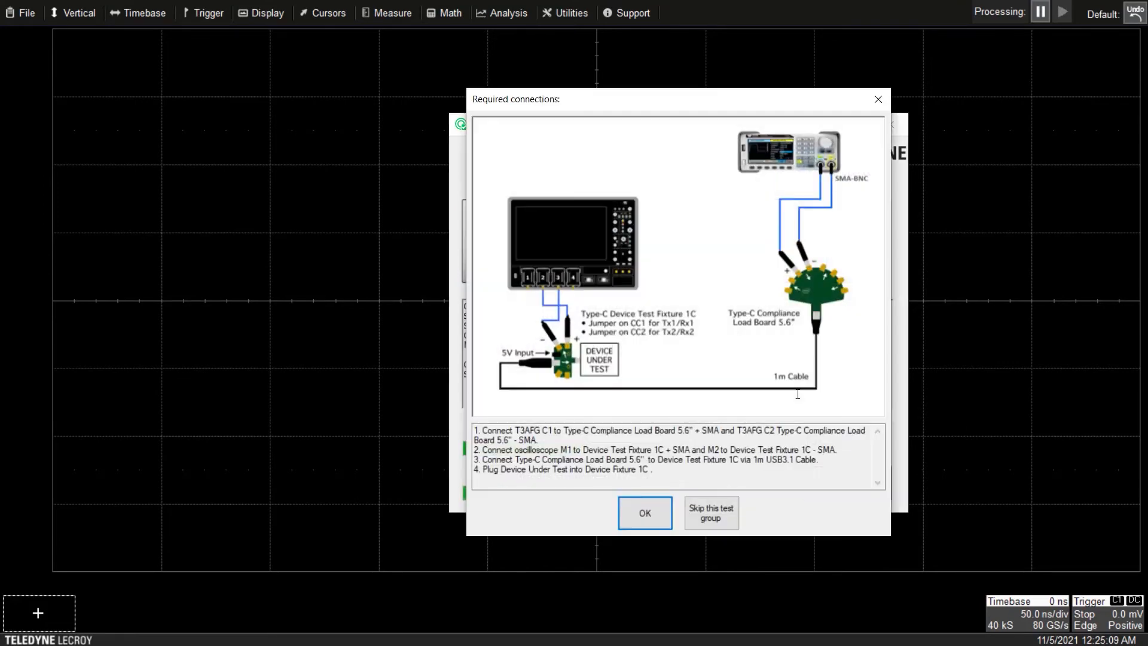
mouse_move(799, 396)
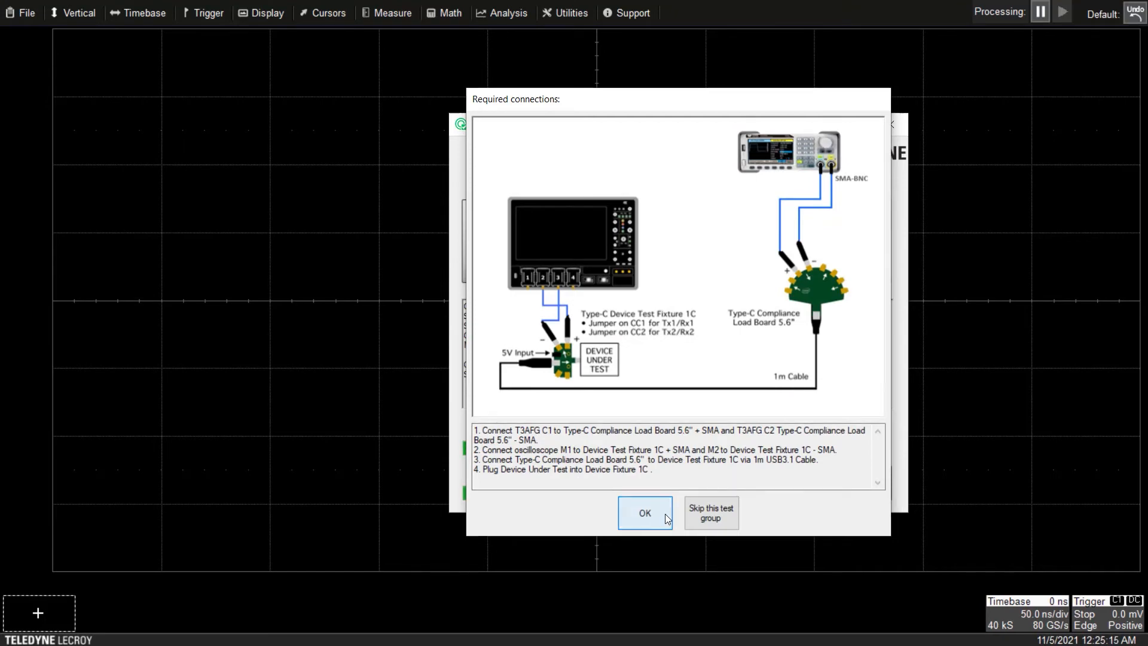
Confirm the Type-C fixture connections so the test runs and the eye diagram appears.
click(644, 512)
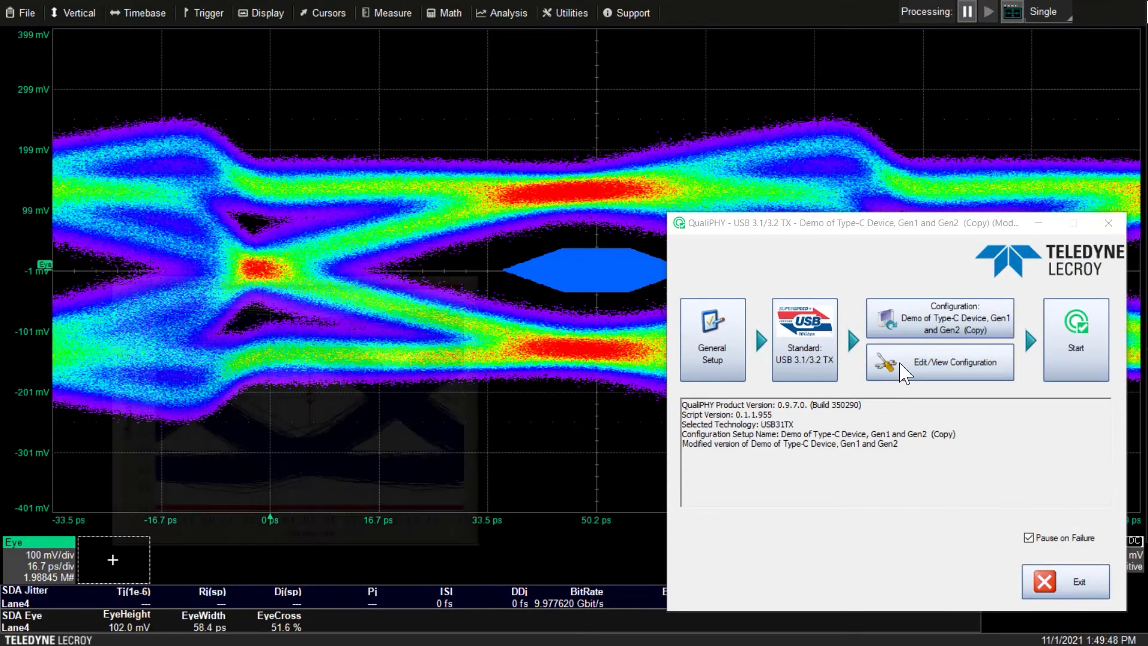
Switch the analysis method from SigTest to LeCroy and rerun for SDA jitter and eye results.
click(939, 362)
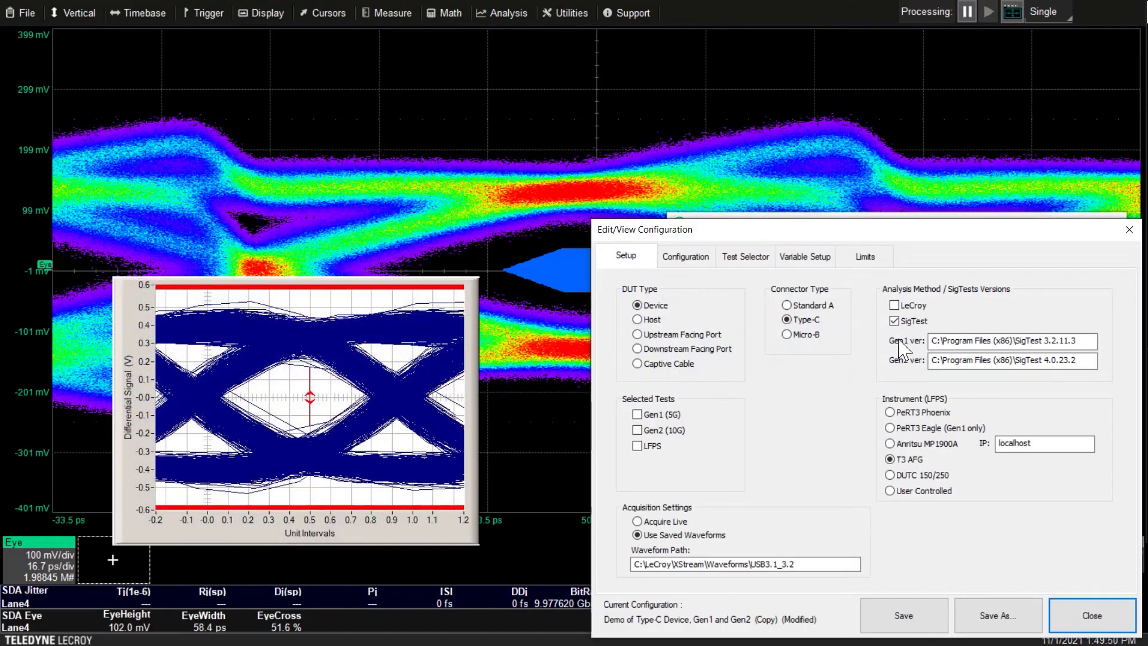
click(894, 321)
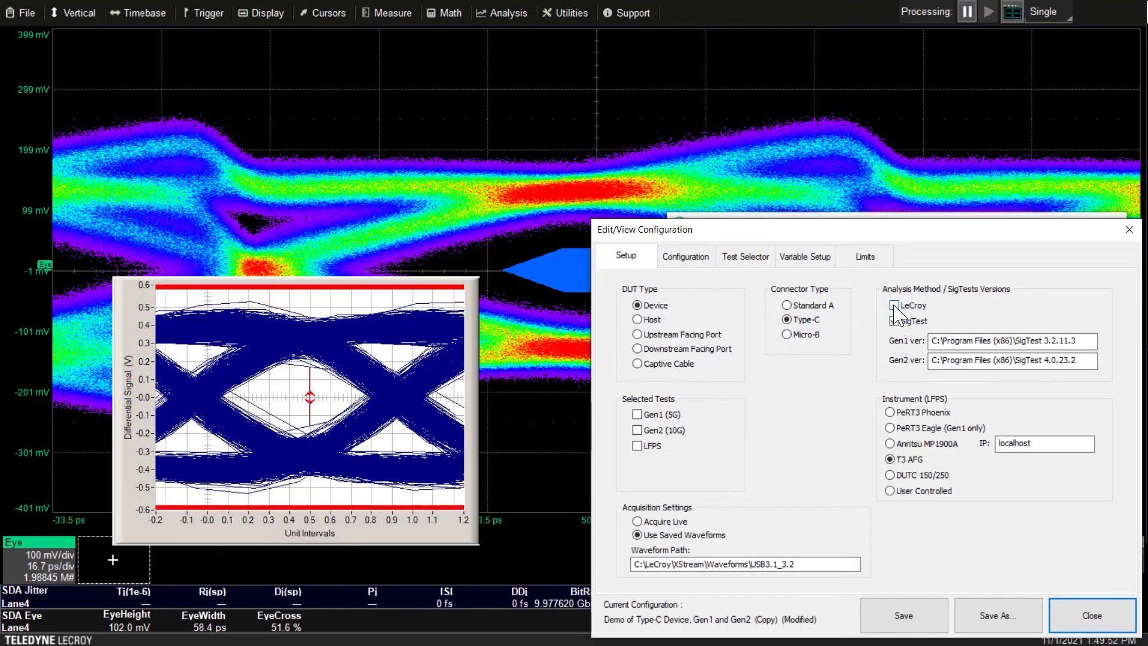
click(894, 305)
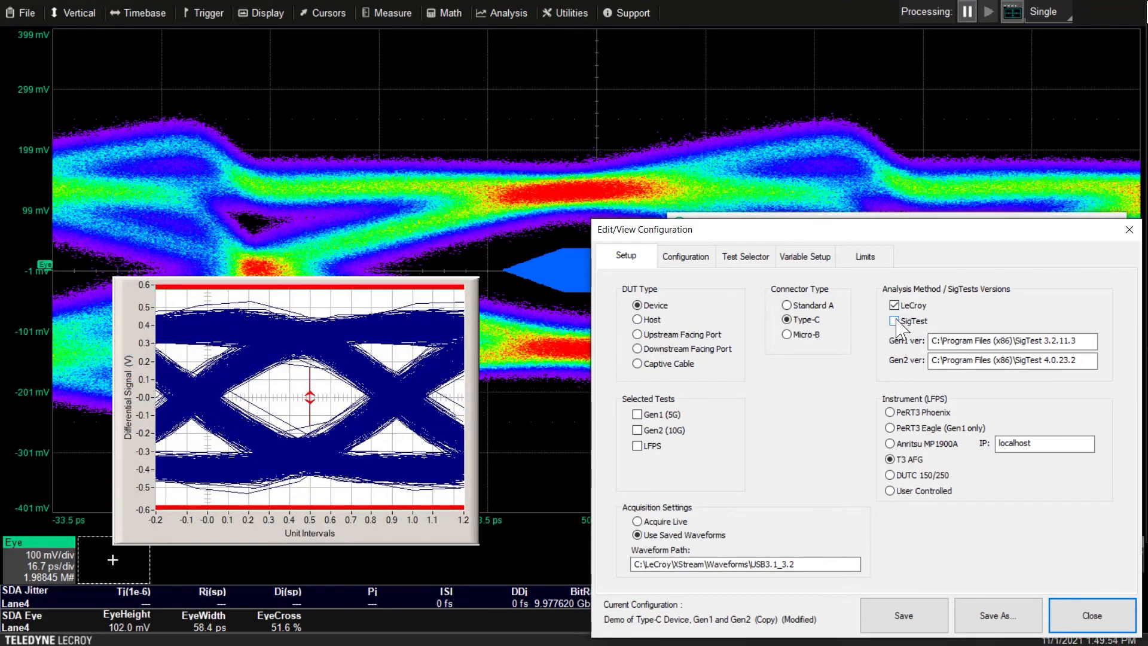
click(894, 320)
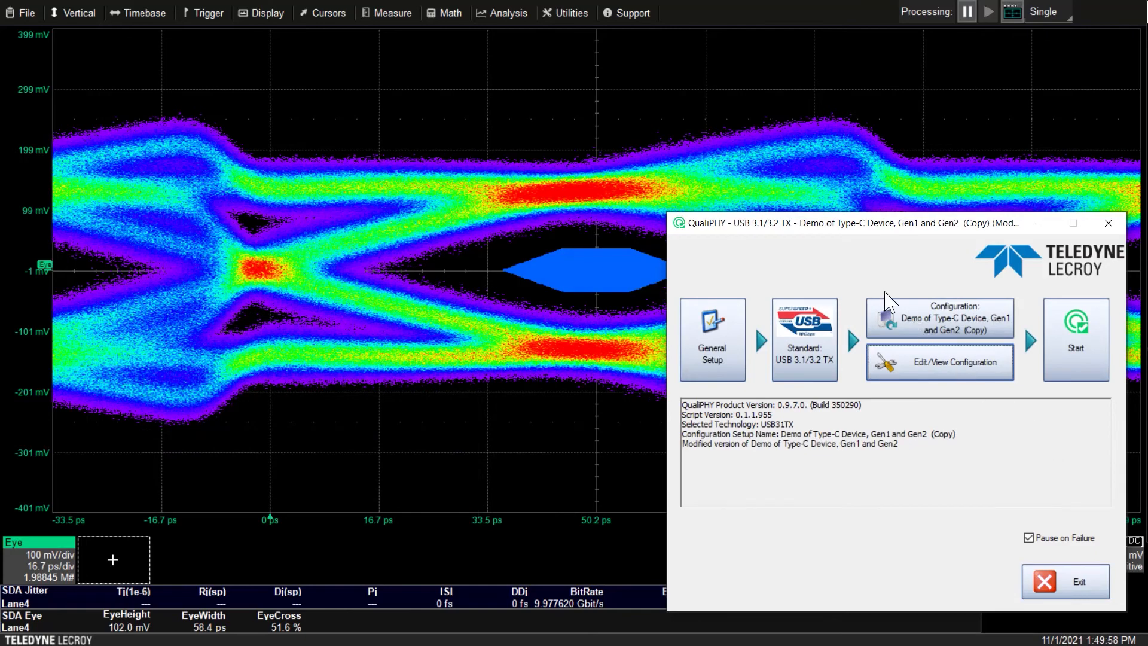
click(1075, 339)
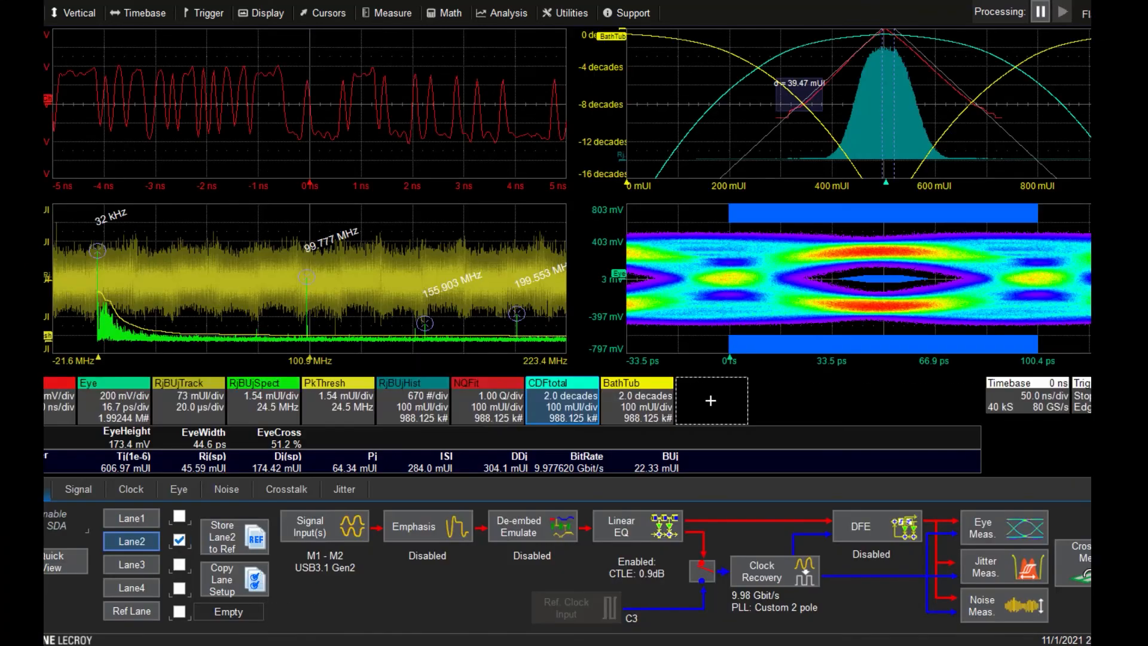